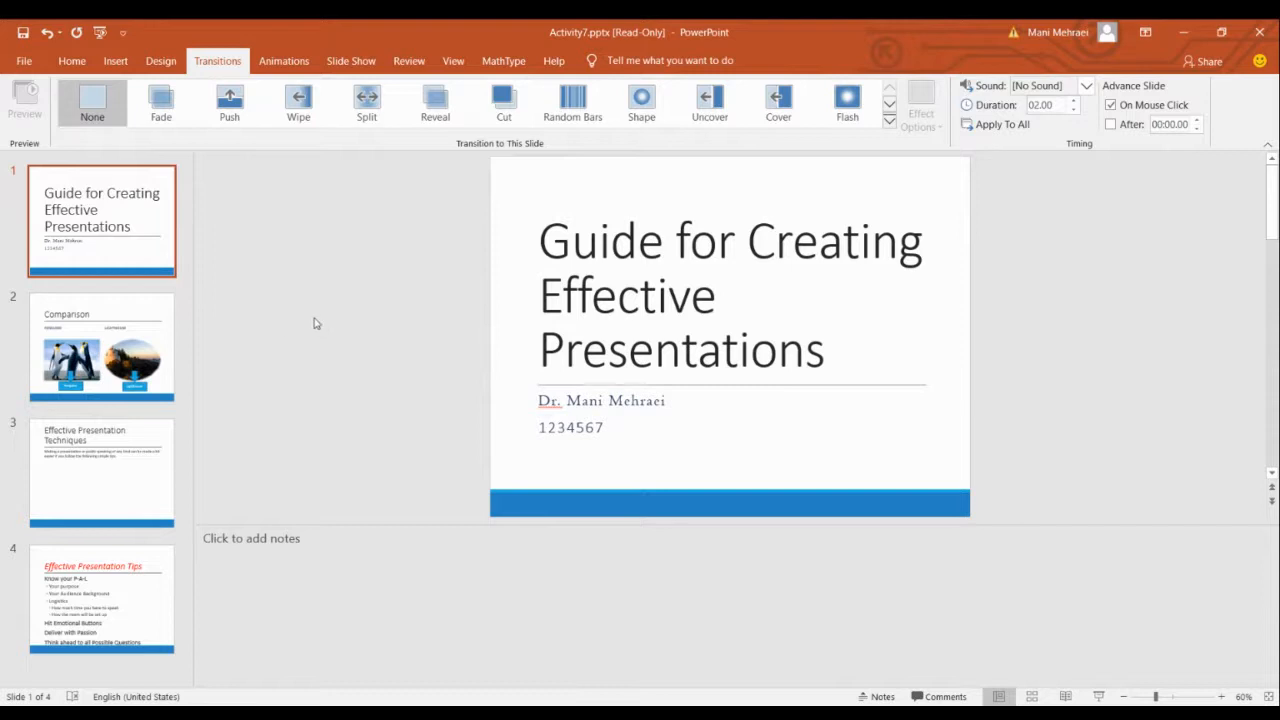
mouse_move(245, 80)
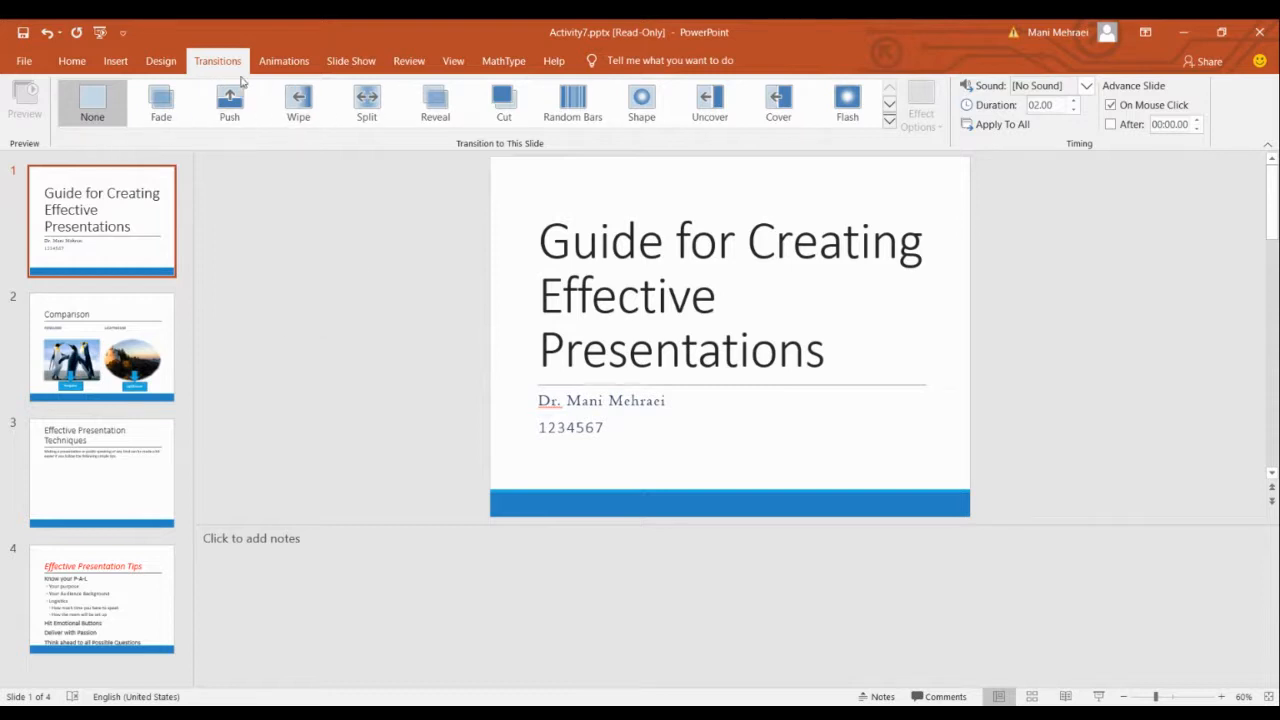
mouse_move(284, 67)
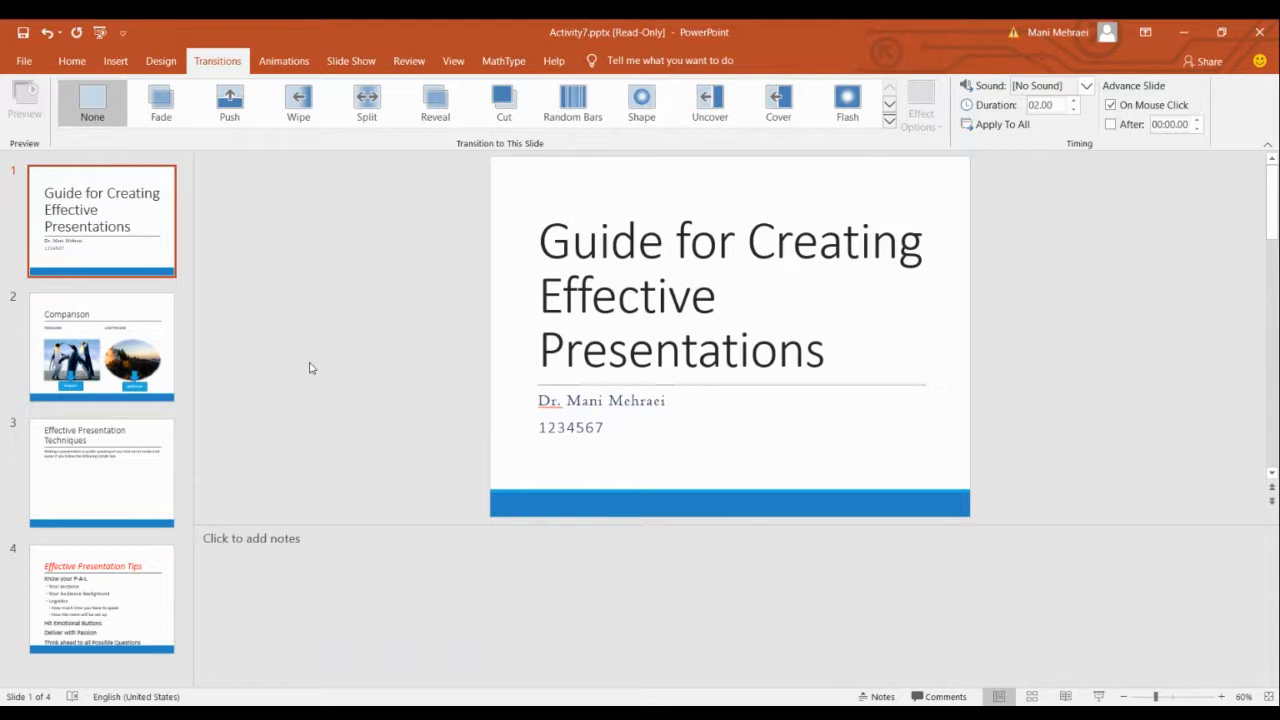
mouse_move(304, 230)
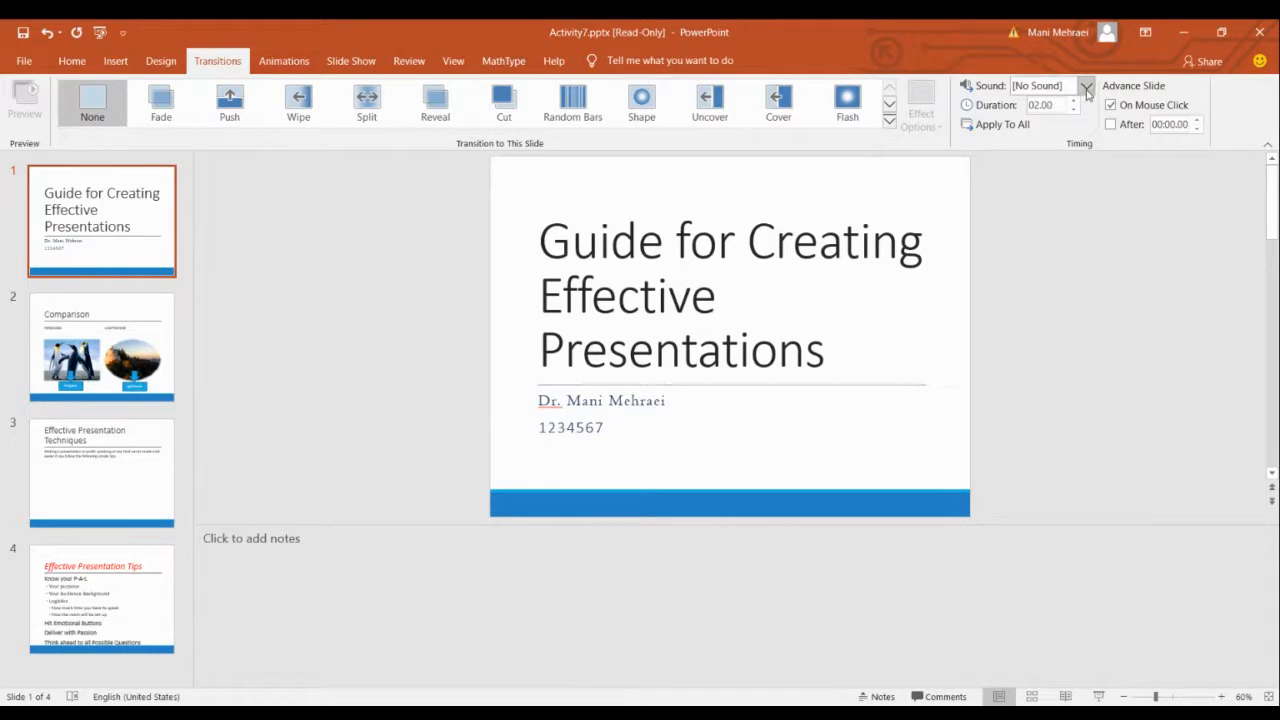
Give the title slide's transition the Click sound and raise its duration to 3 seconds.
click(1088, 85)
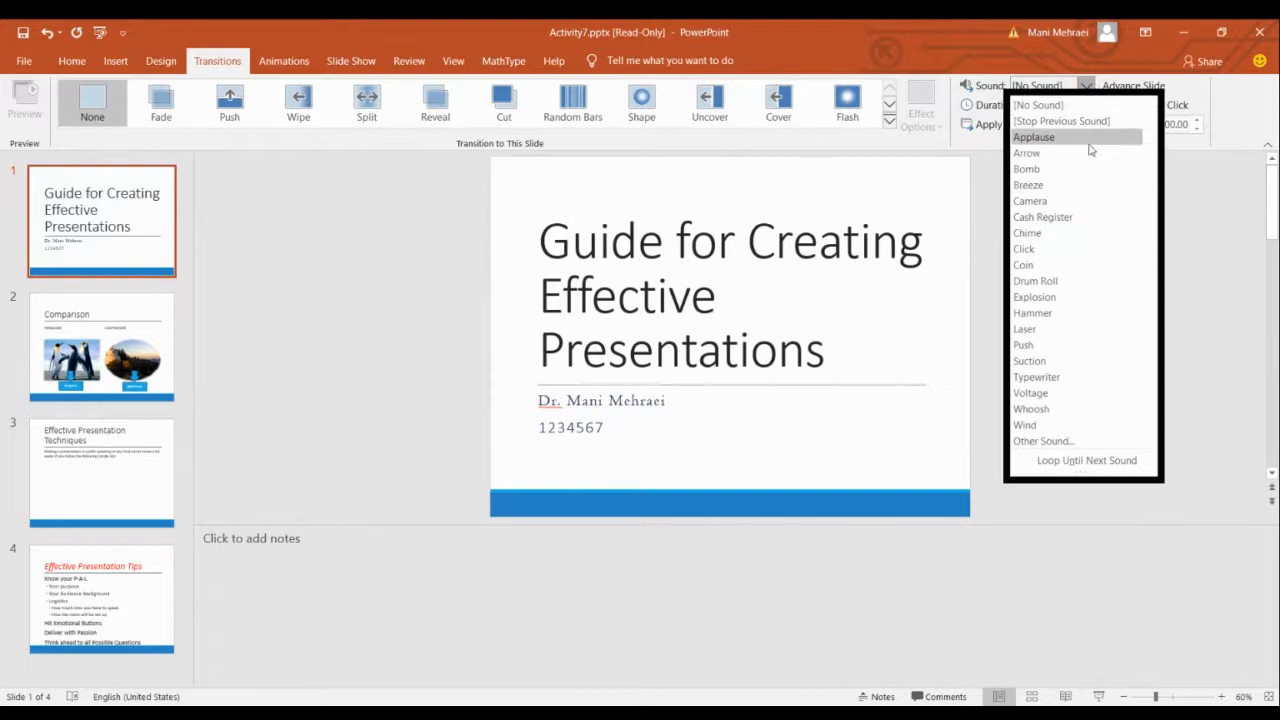
mouse_move(1100, 148)
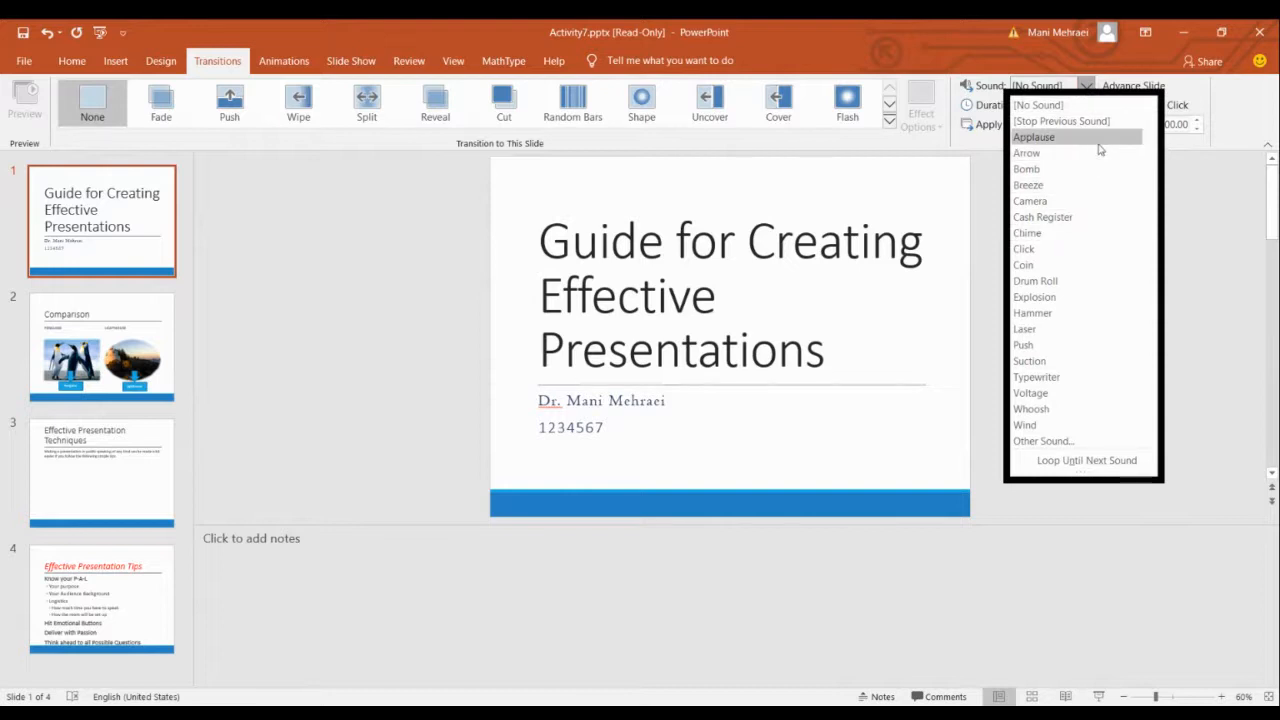
mouse_move(1105, 140)
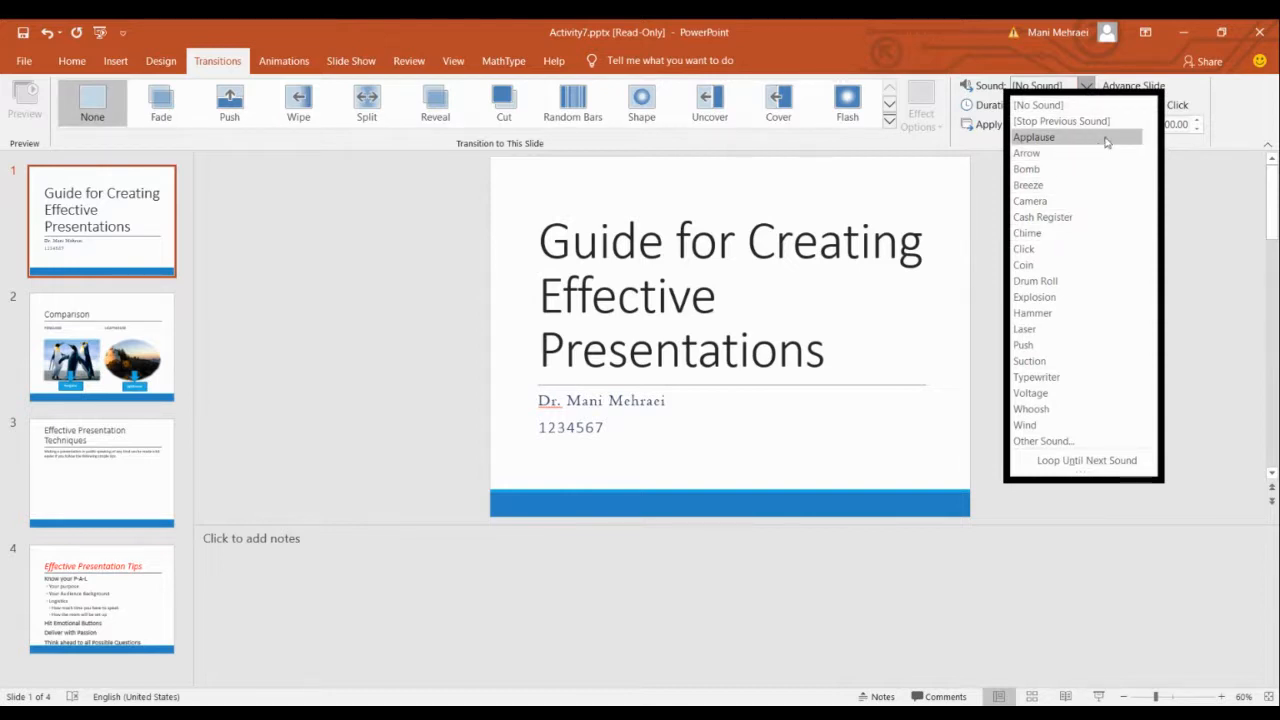
mouse_move(1100, 148)
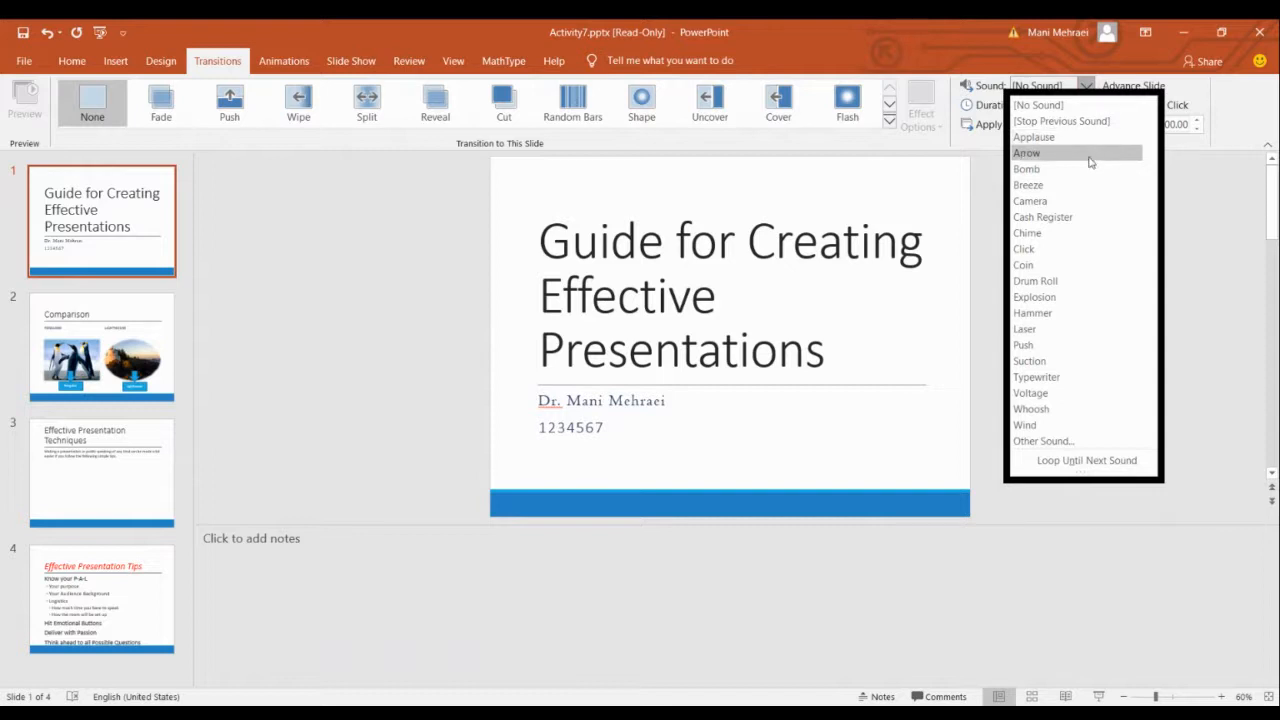
mouse_move(1056, 256)
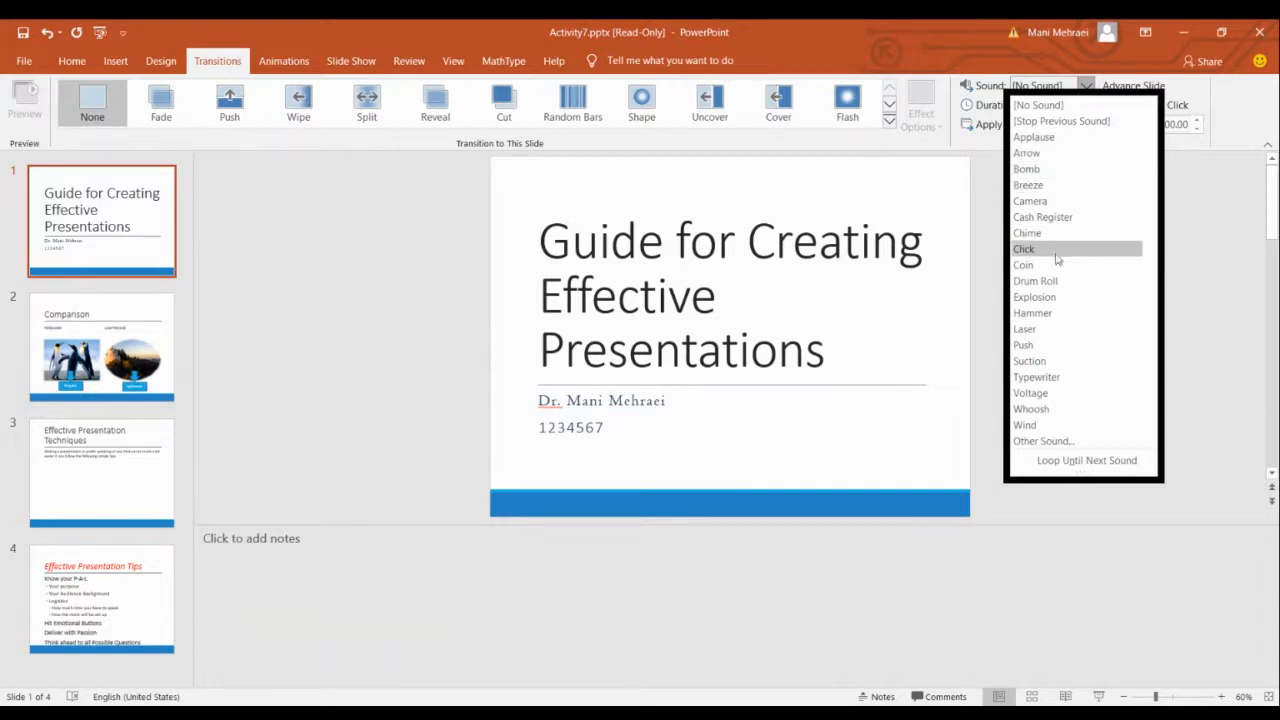
click(1024, 248)
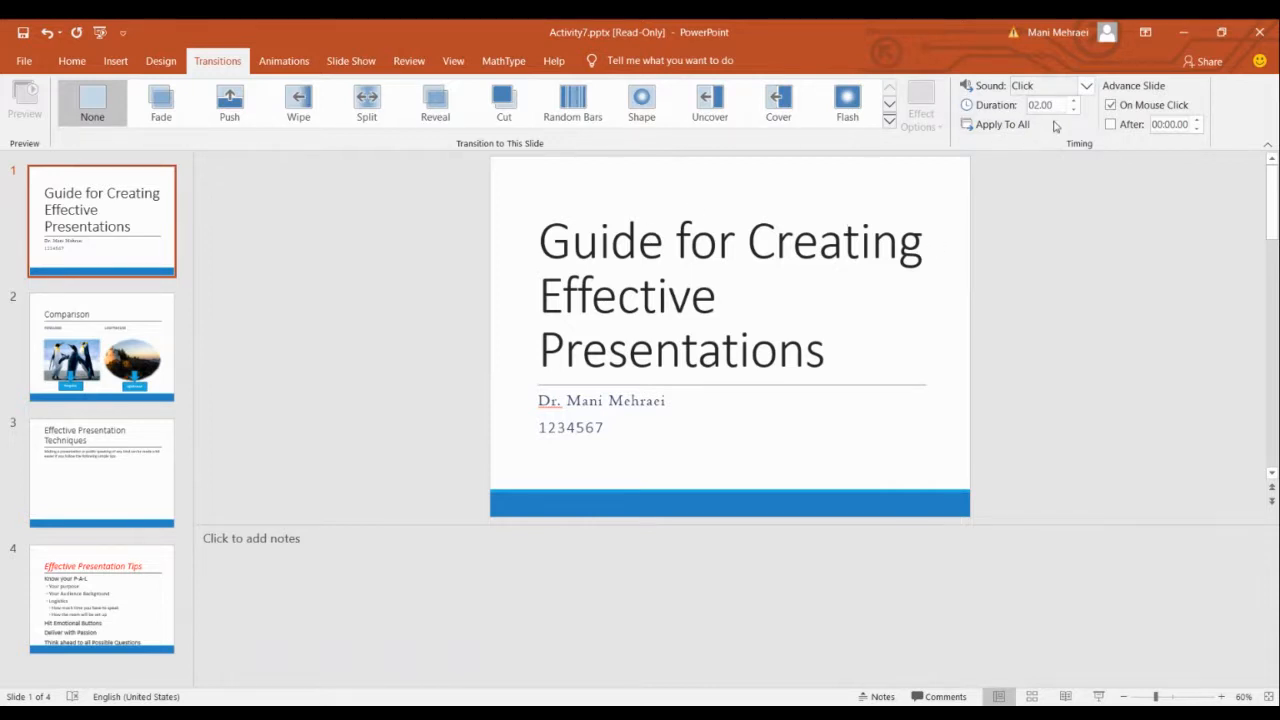
click(1083, 100)
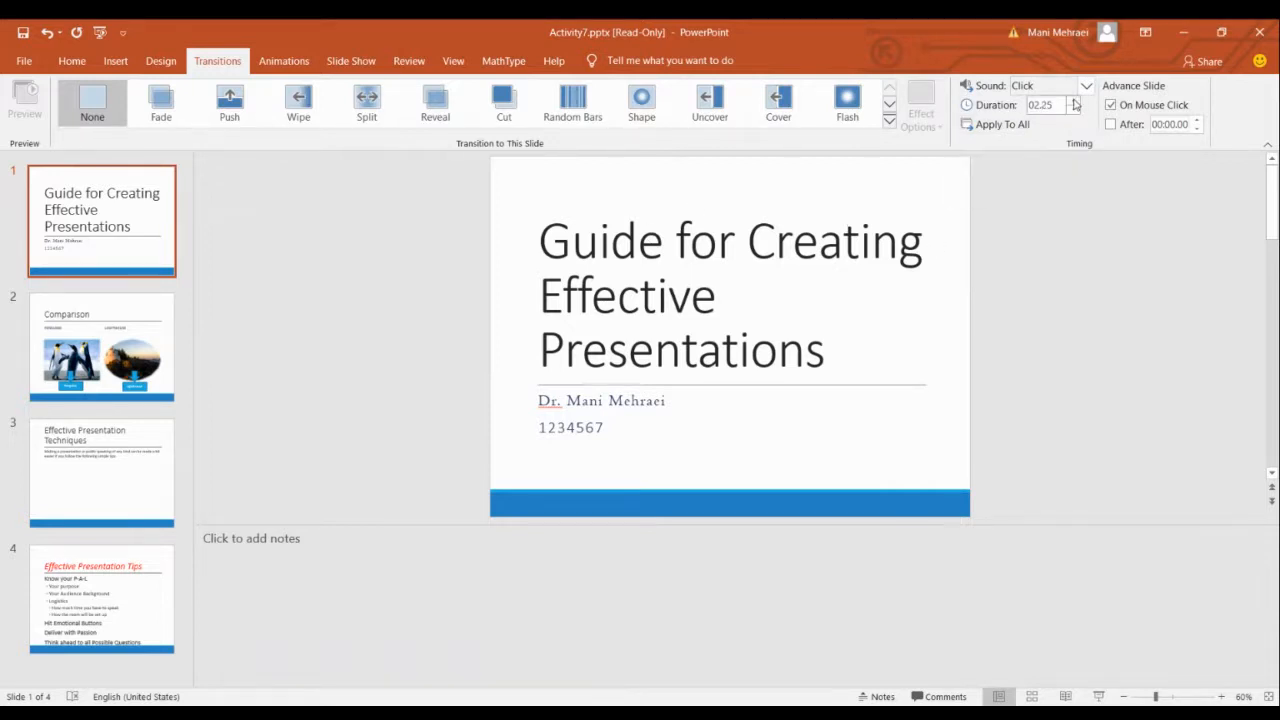
click(1077, 100)
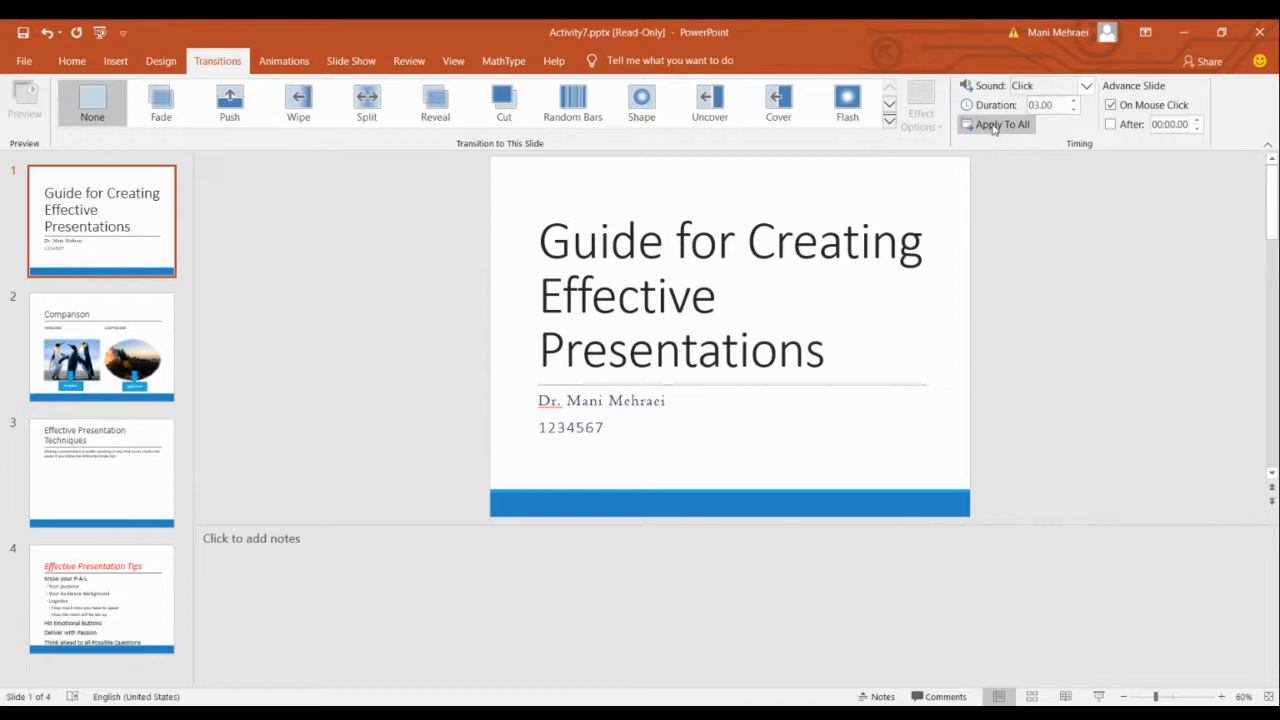
mouse_move(995, 124)
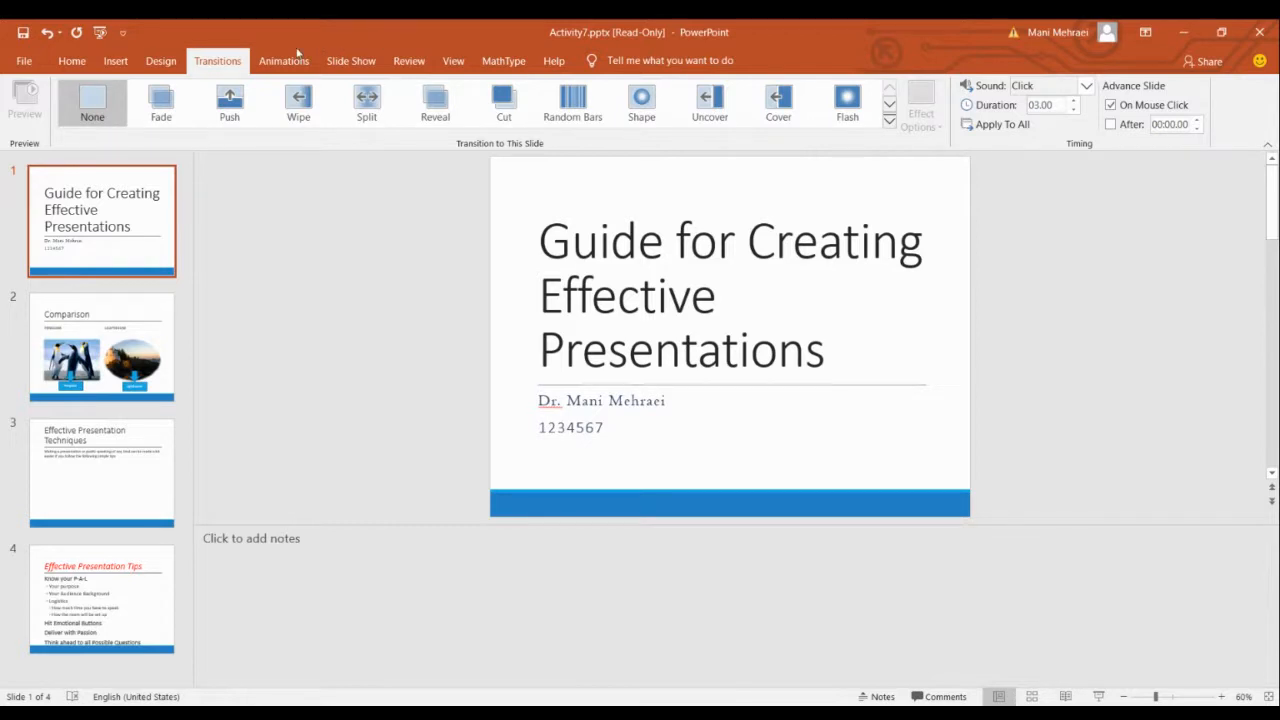
Give the slide title a Split entrance animation.
click(283, 61)
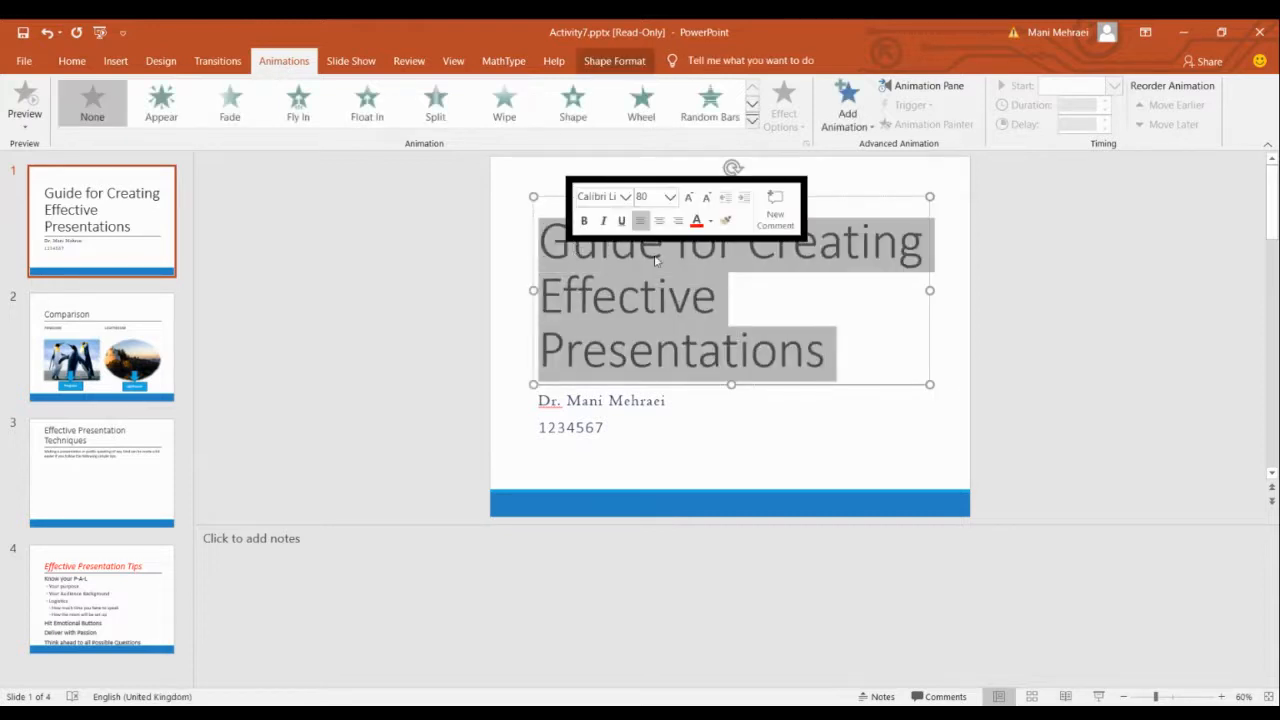
click(818, 301)
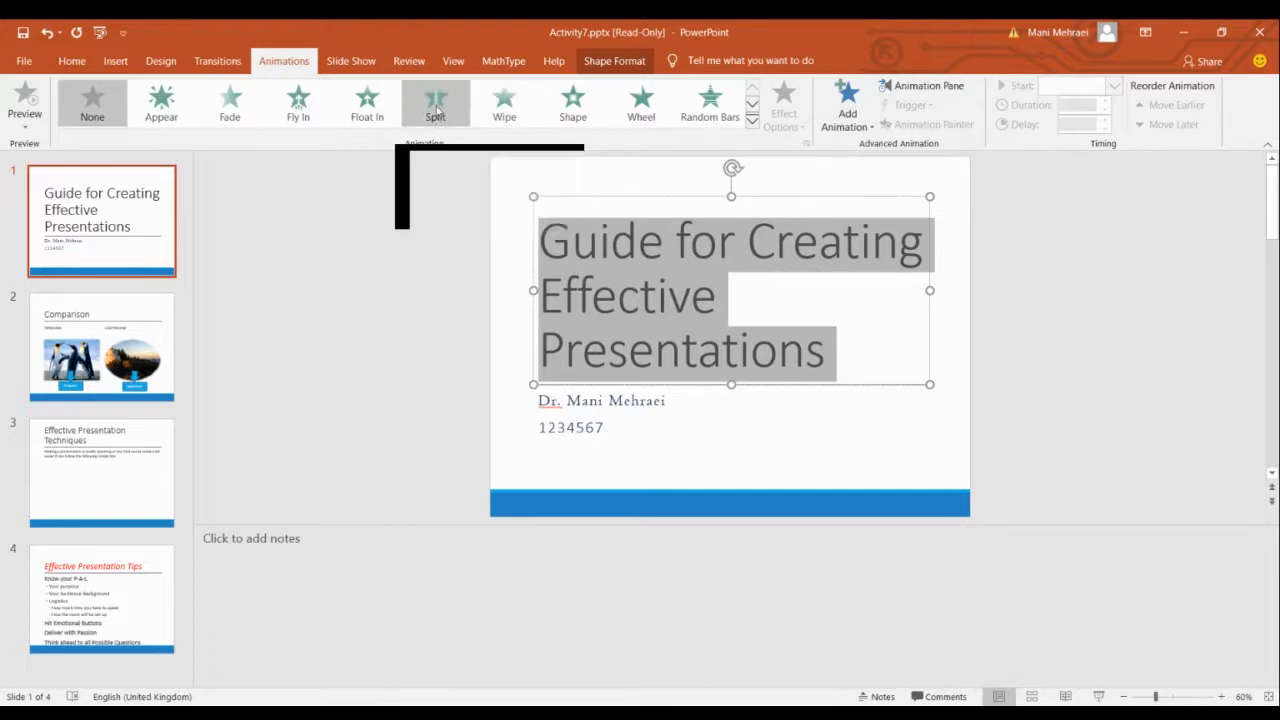
click(434, 100)
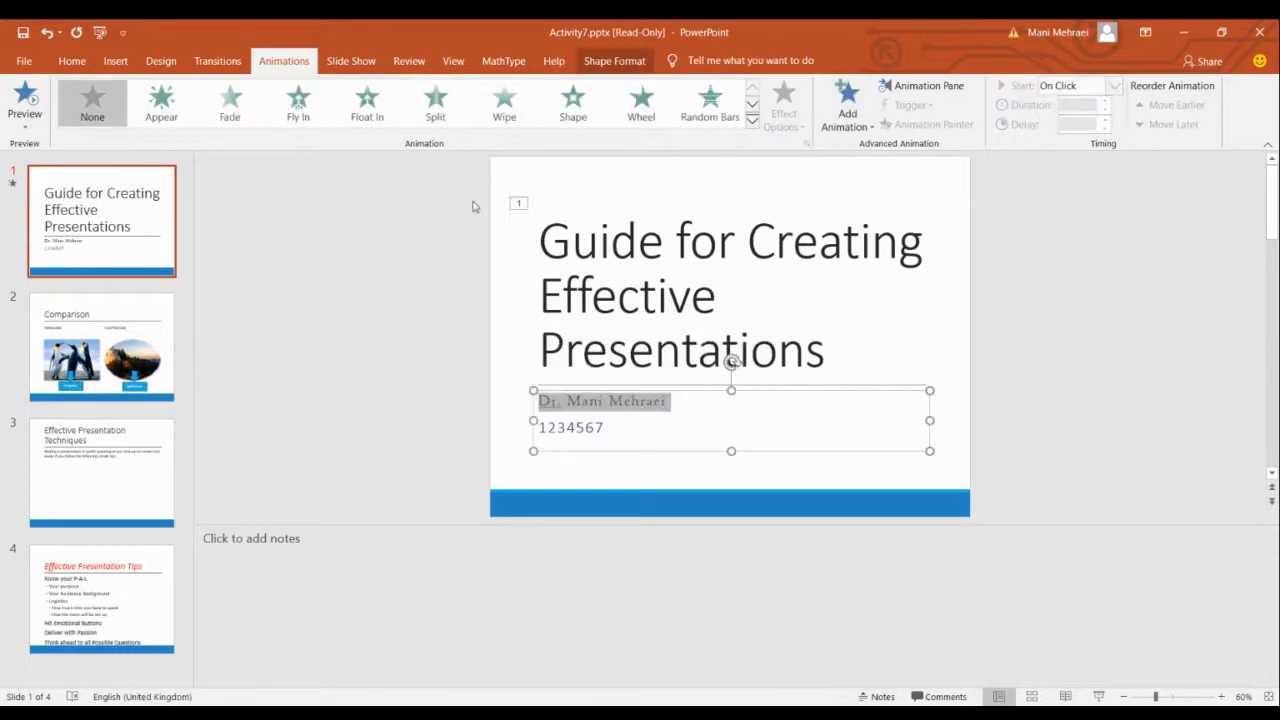
Give the author-and-ID subtitle a Fly In entrance animation.
click(297, 103)
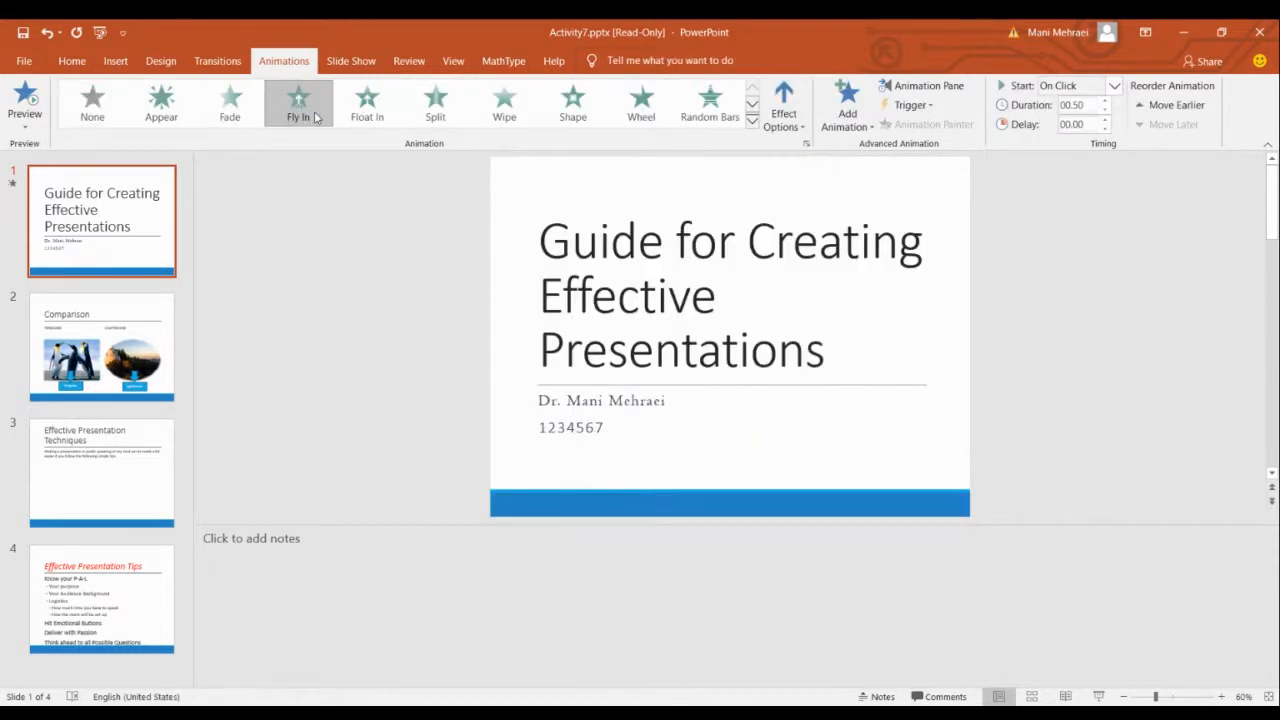
click(297, 103)
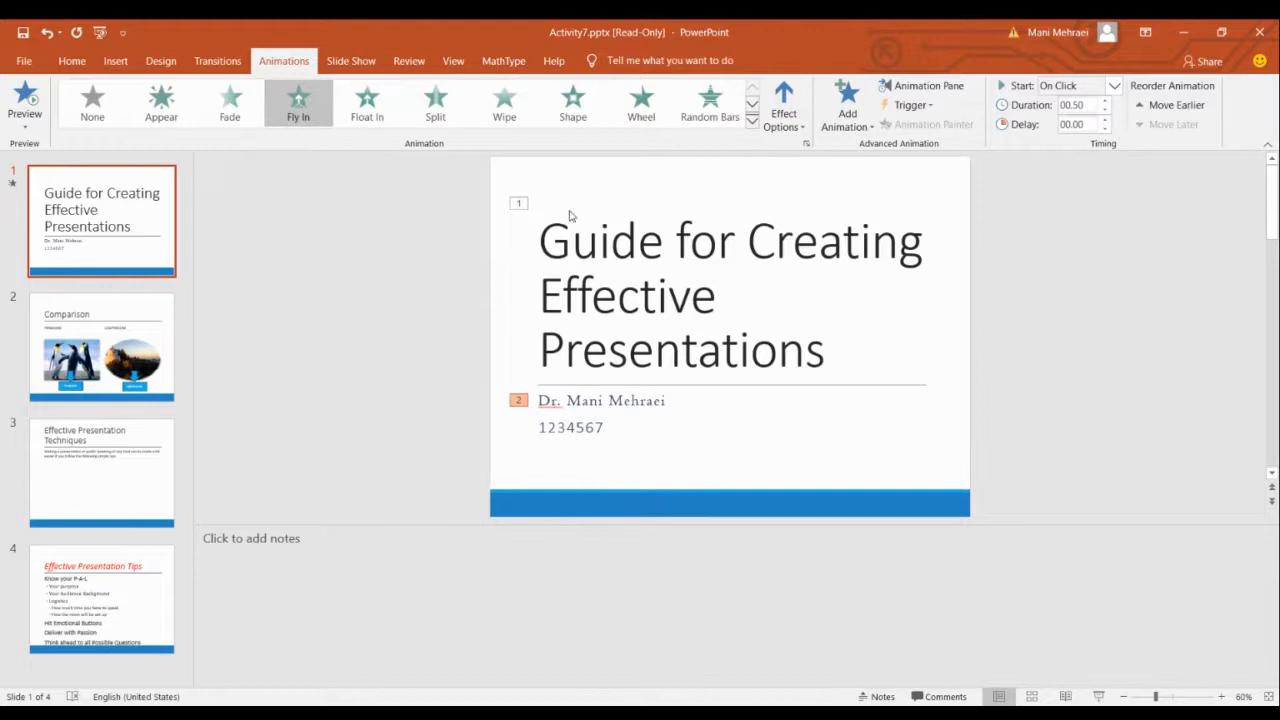
mouse_move(535, 197)
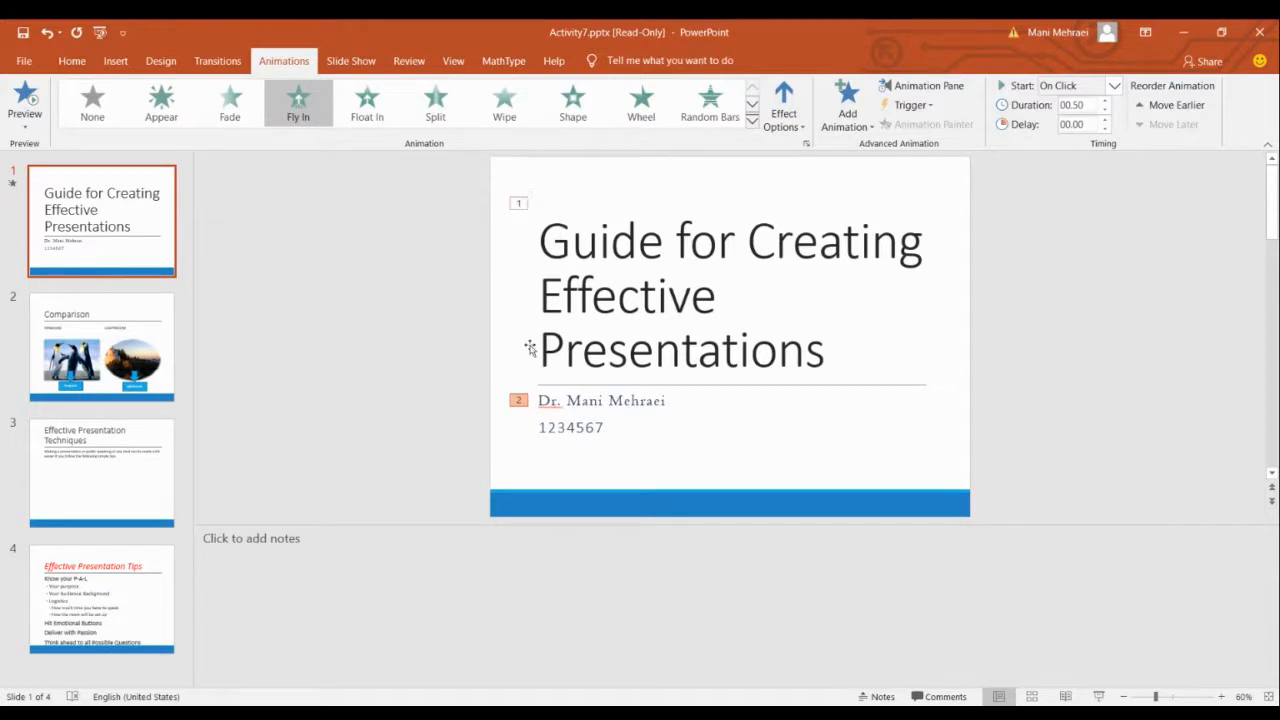
click(435, 104)
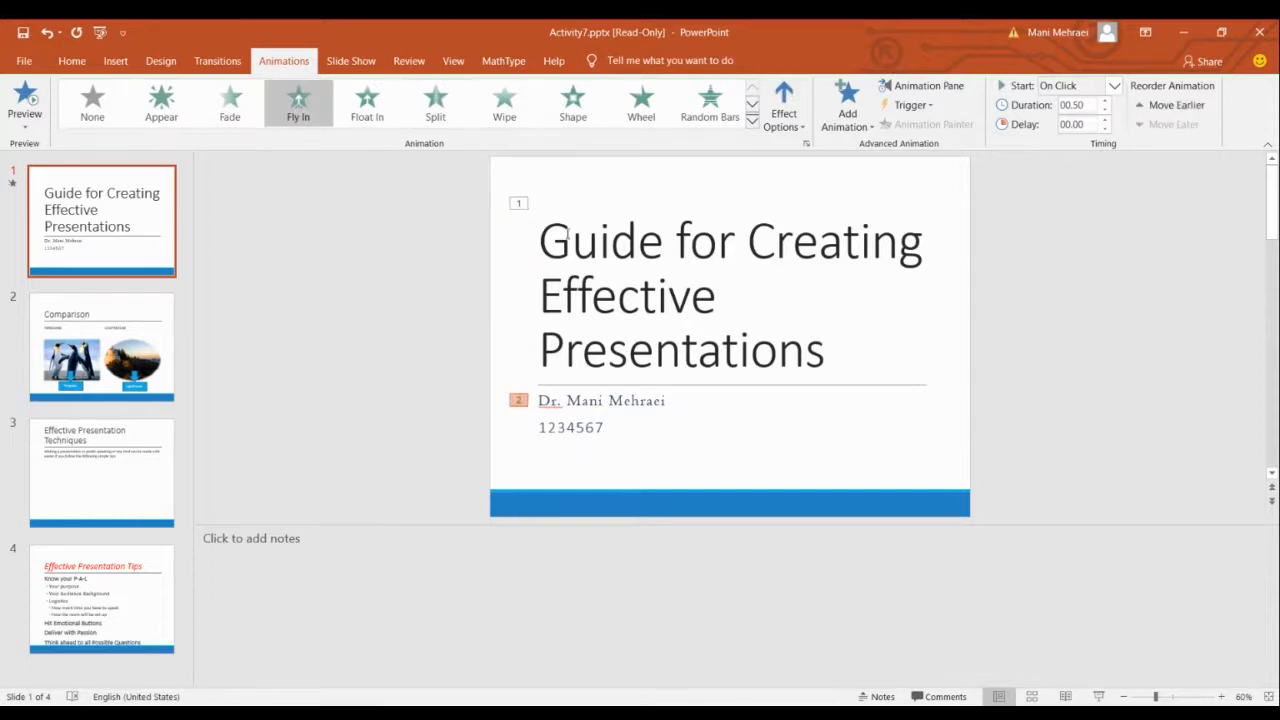
mouse_move(516, 197)
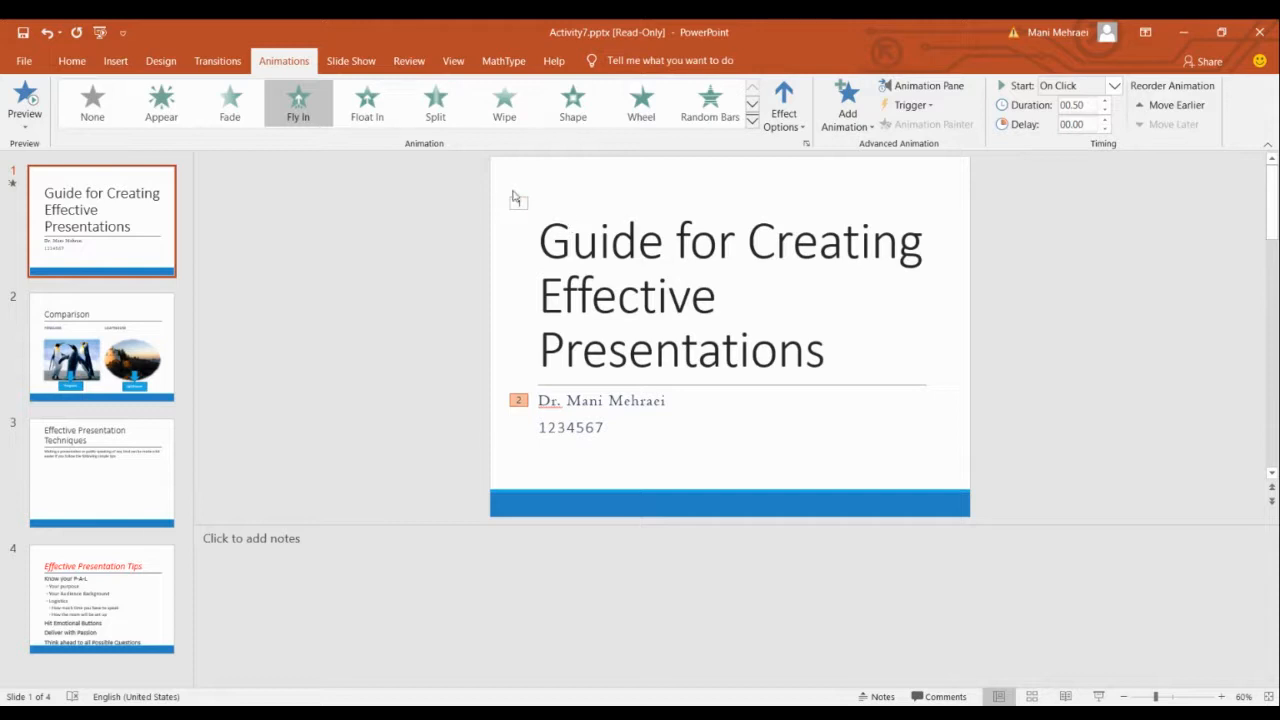
click(435, 103)
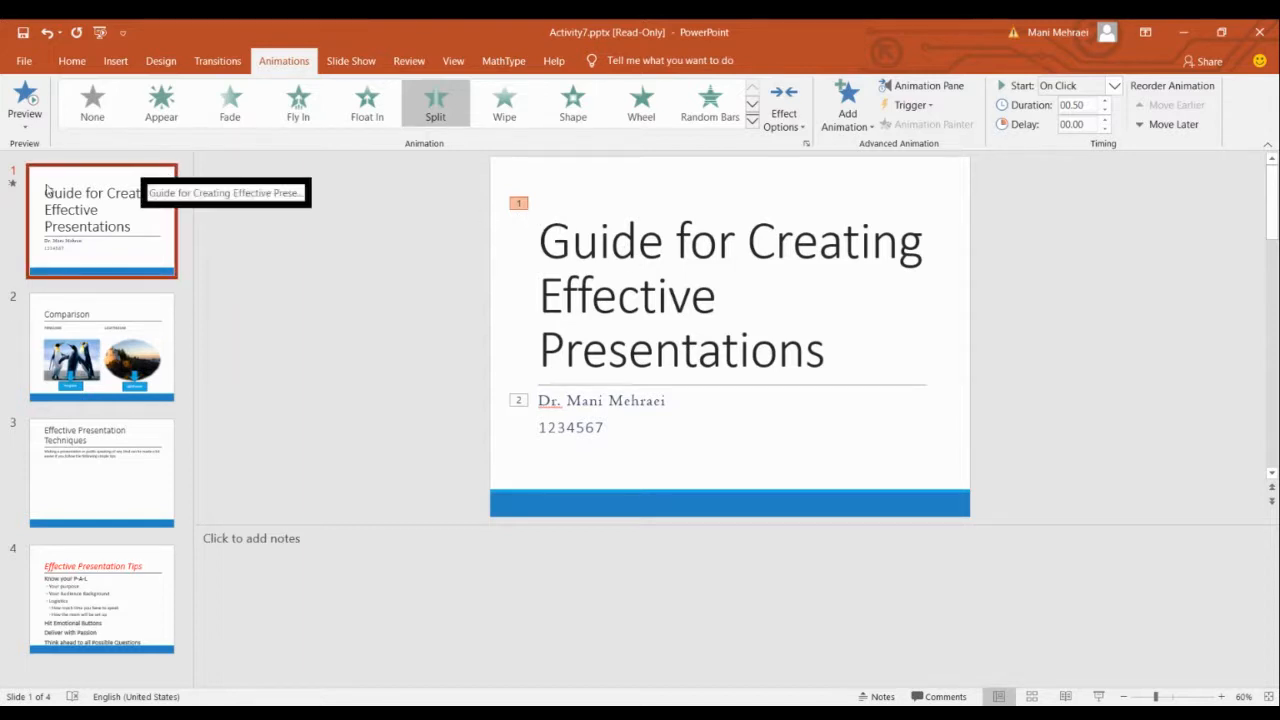
mouse_move(13, 186)
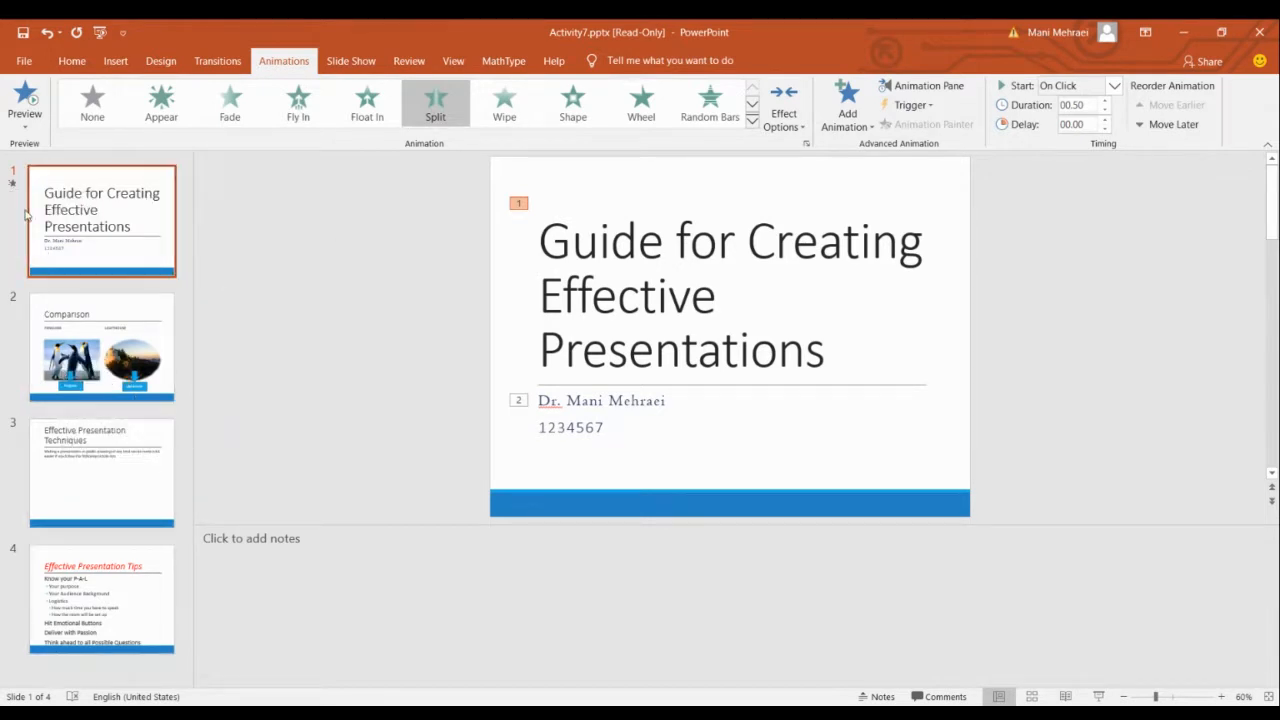
mouse_move(100, 210)
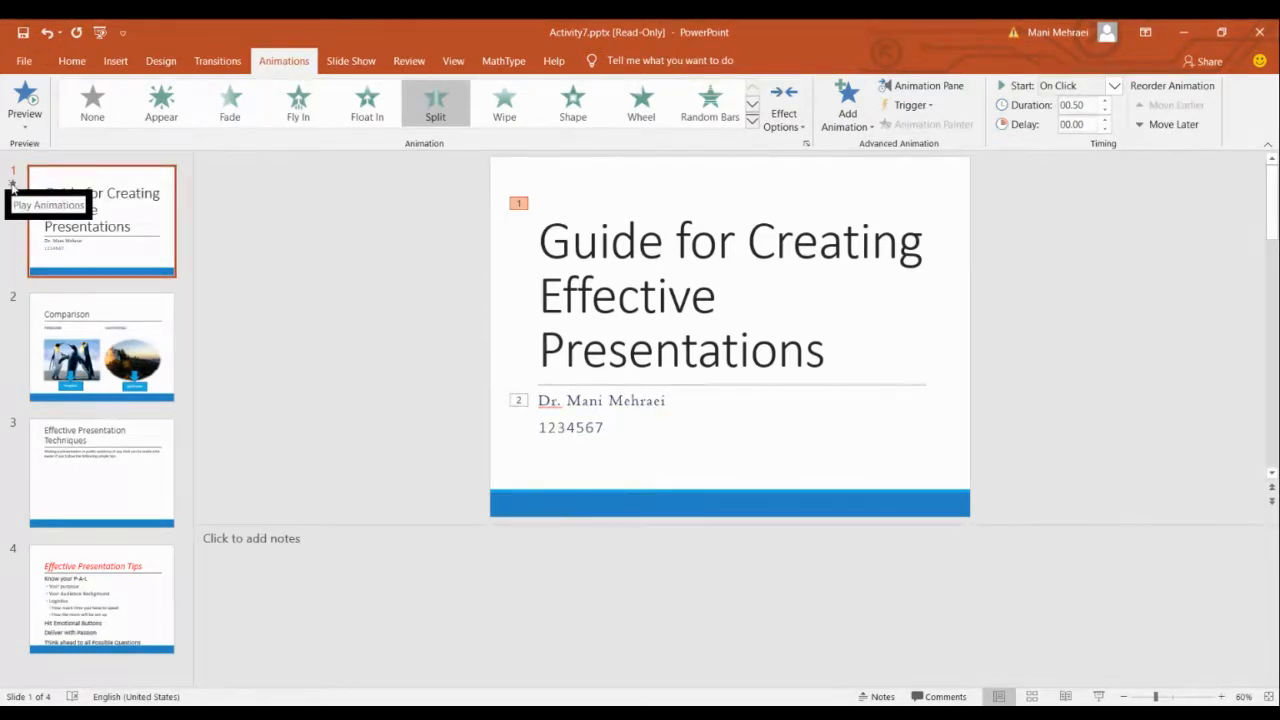
mouse_move(203, 200)
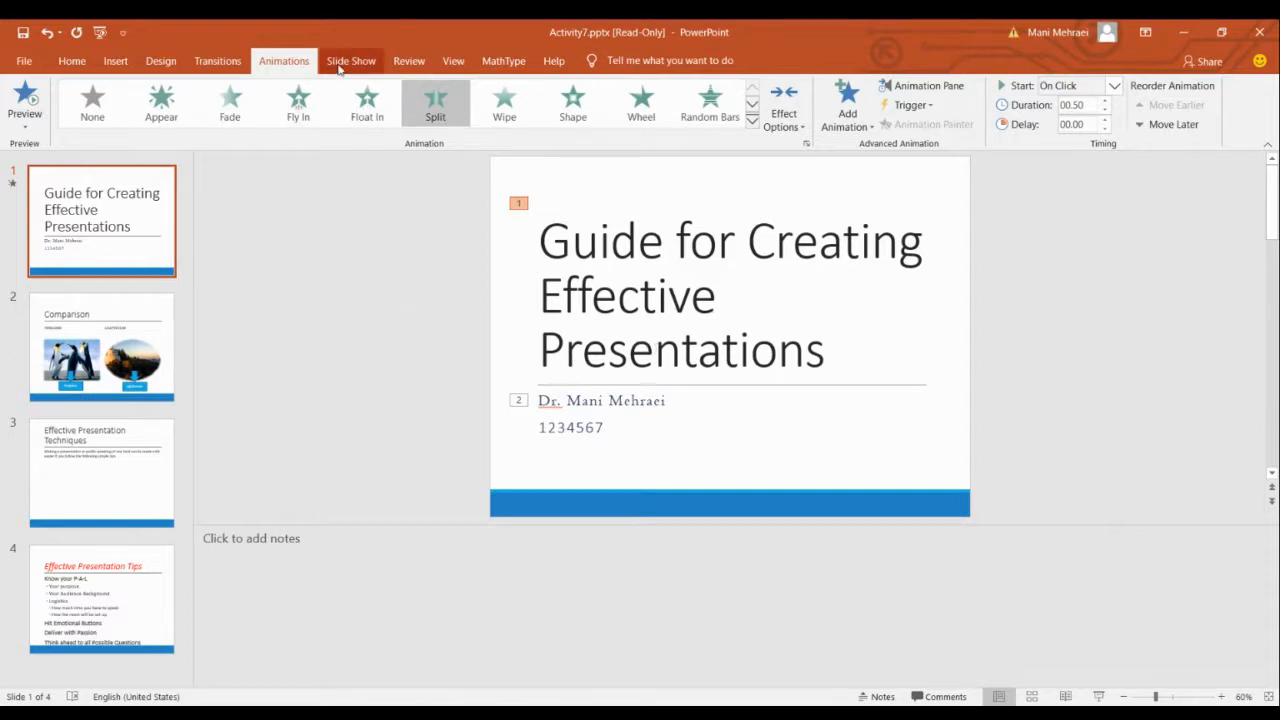
Start the slide show From Beginning on the title slide.
click(351, 61)
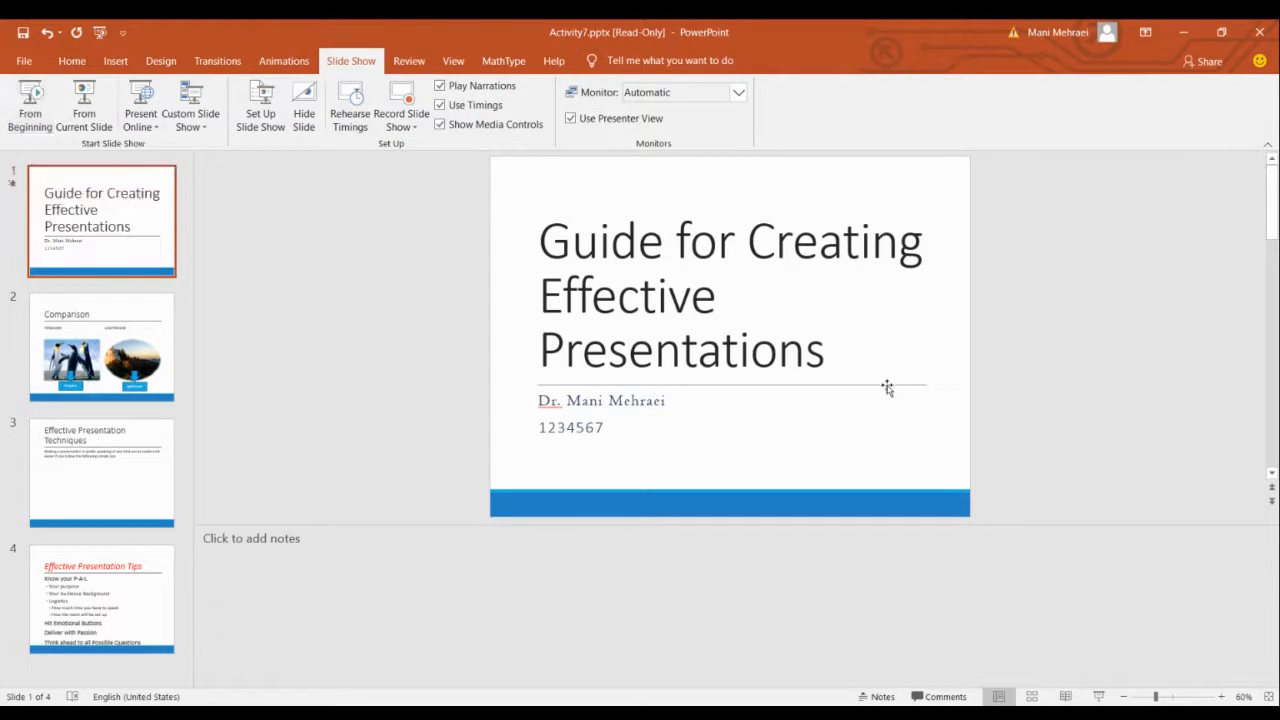
mouse_move(888, 412)
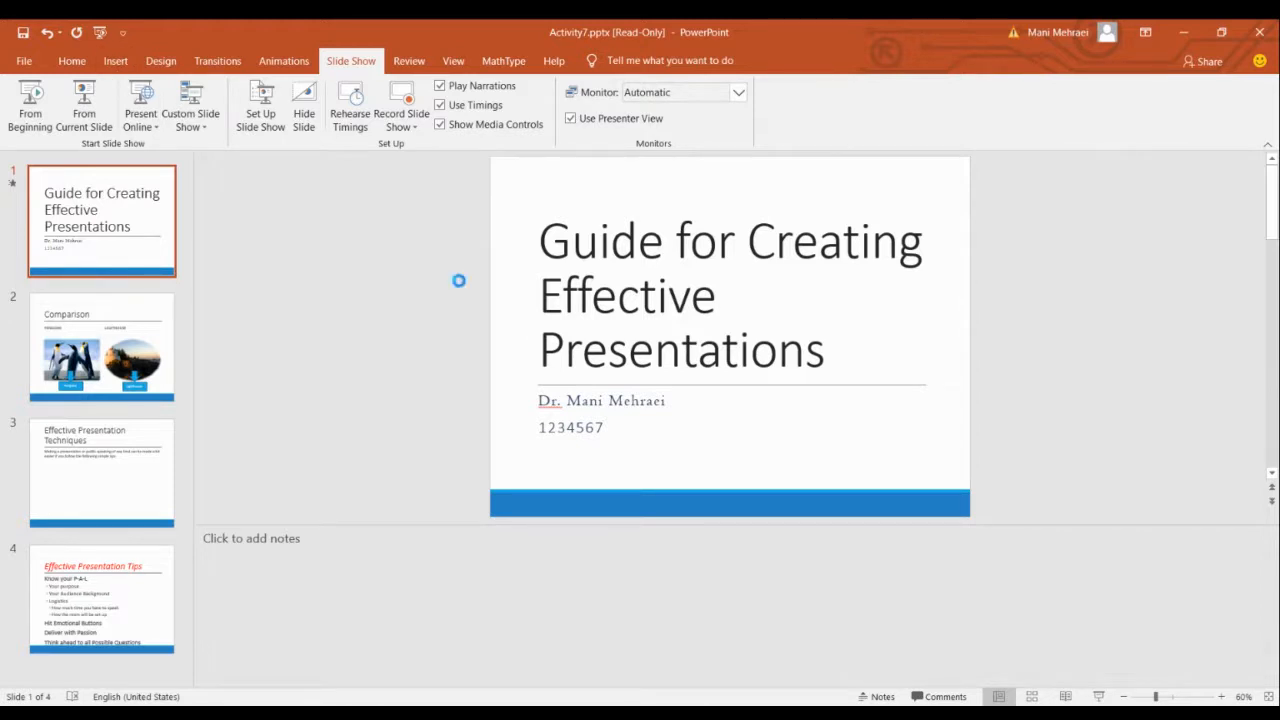
click(31, 96)
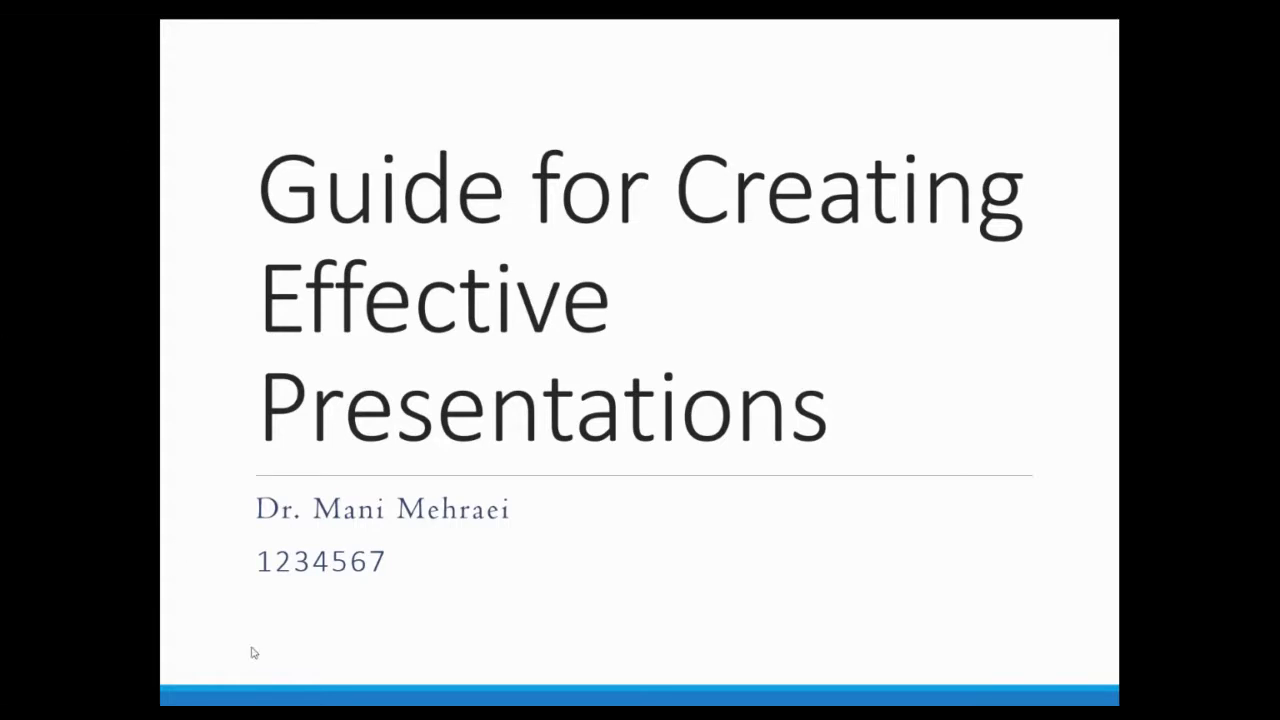
Advance to the Comparison slide, erase all its ink, and switch the pen to highlighter.
click(255, 652)
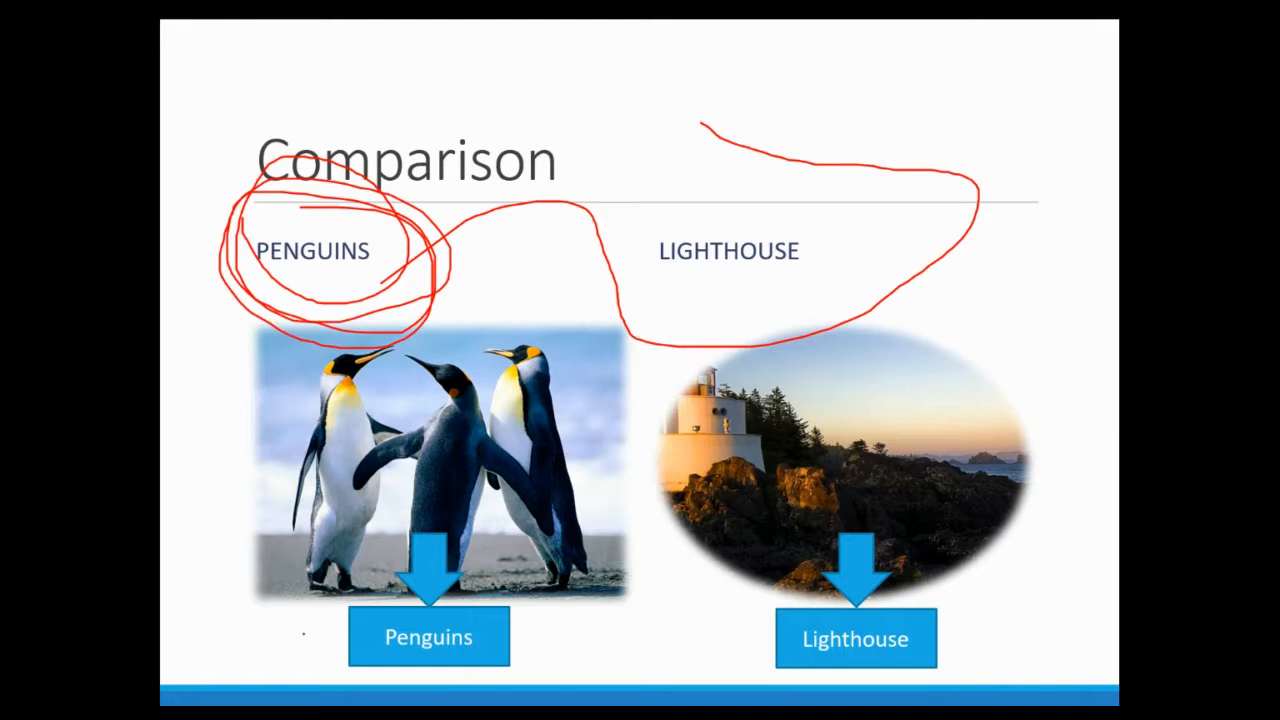
click(305, 633)
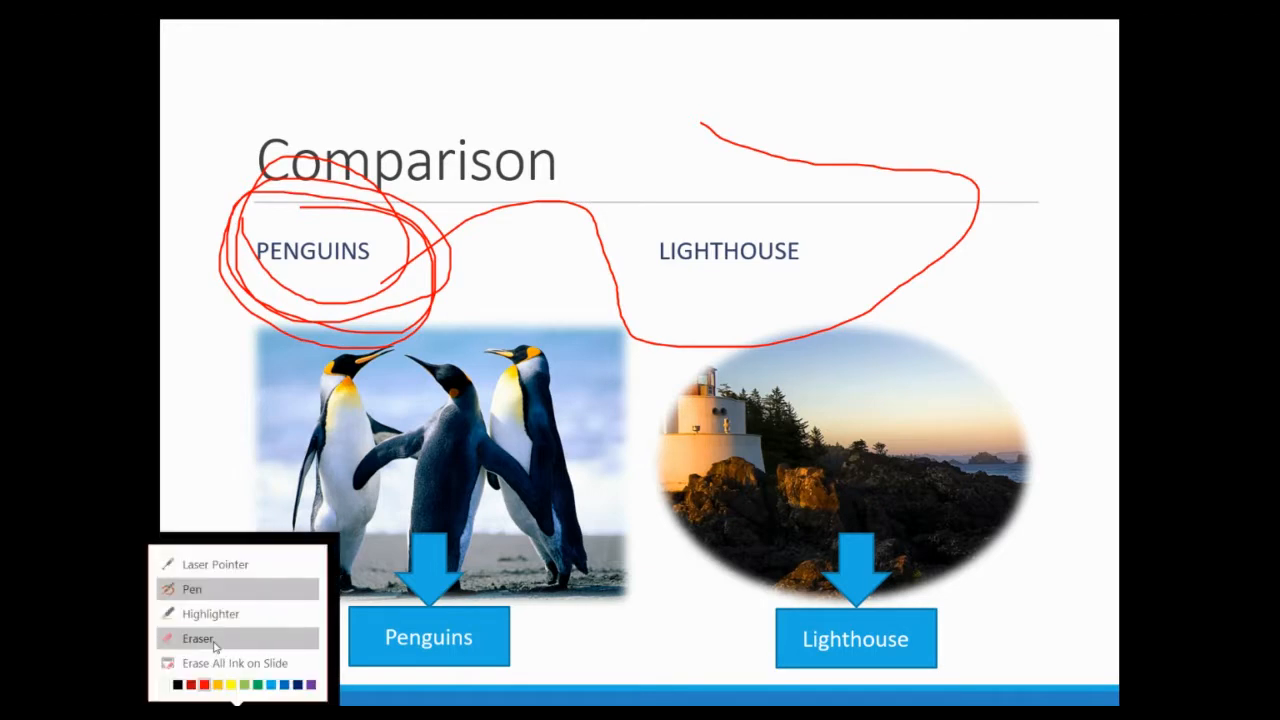
click(199, 637)
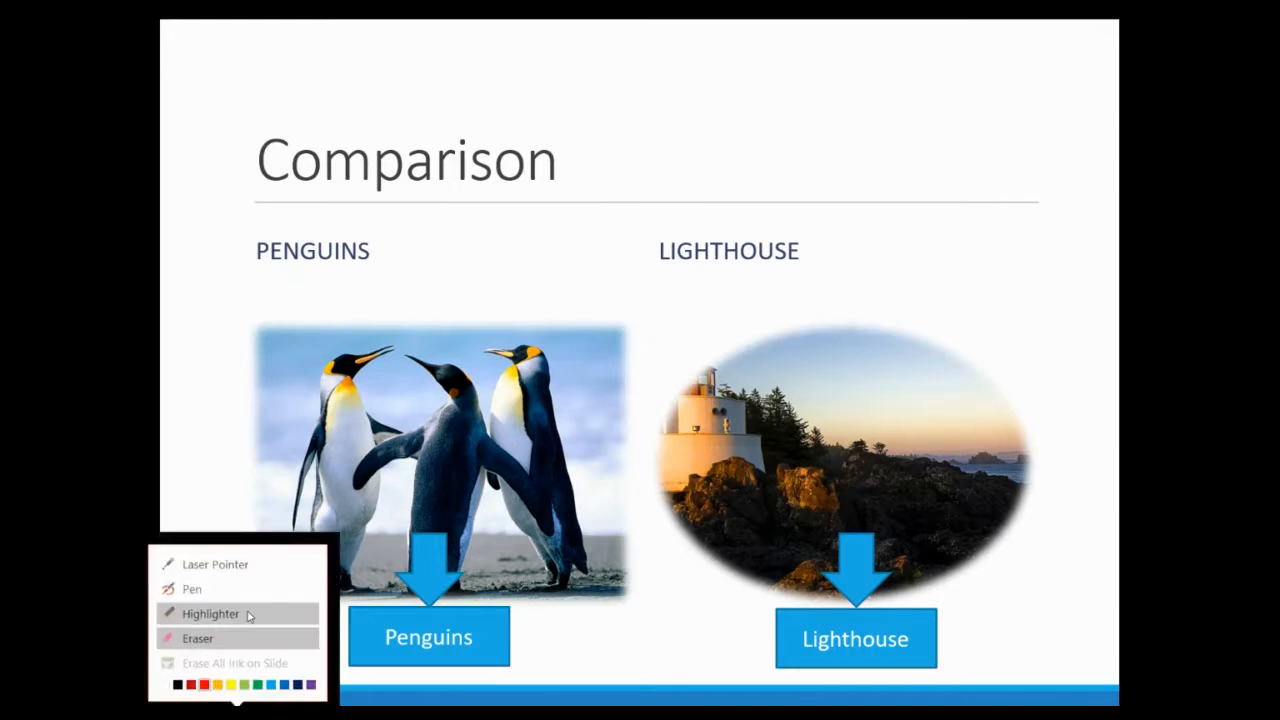
click(210, 613)
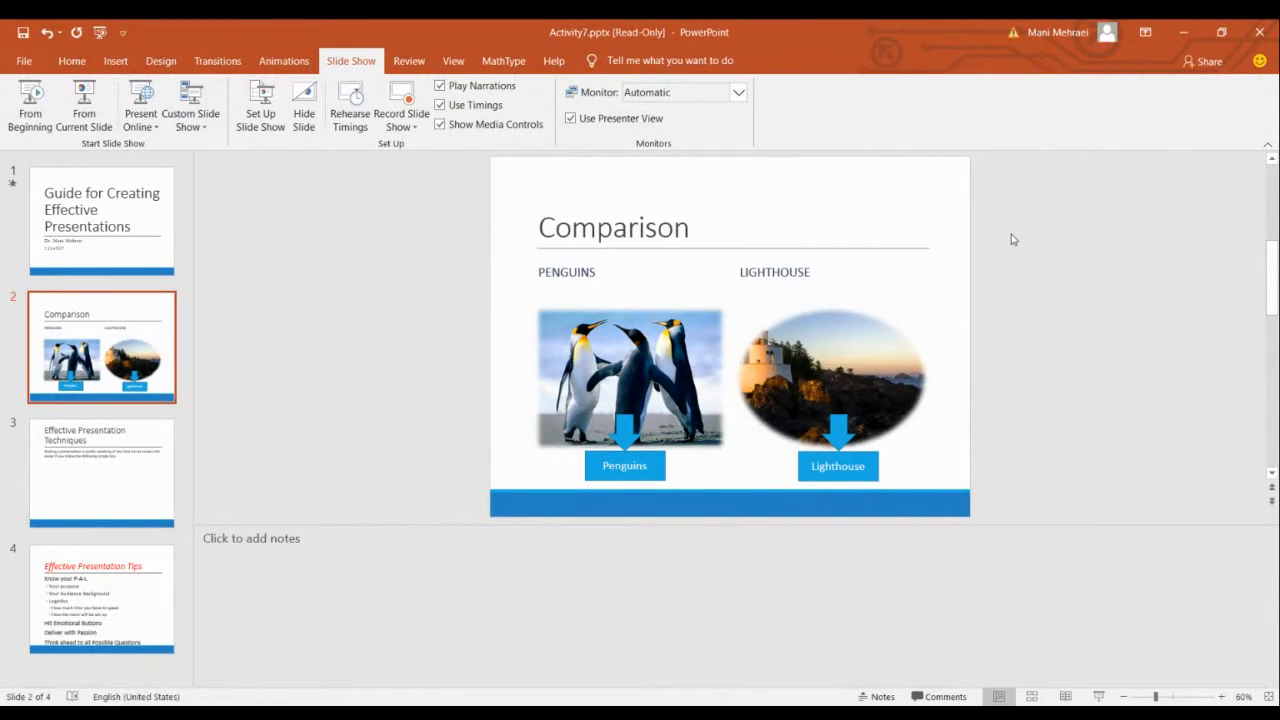
mouse_move(1007, 251)
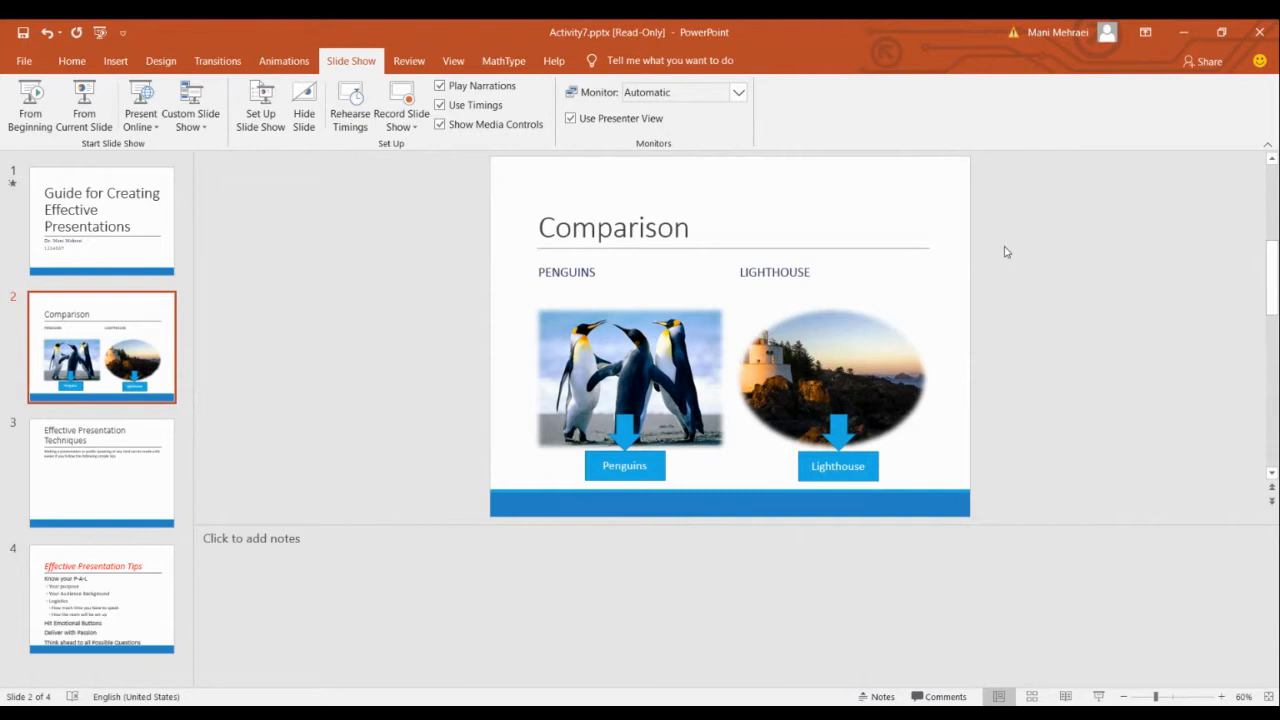
mouse_move(977, 250)
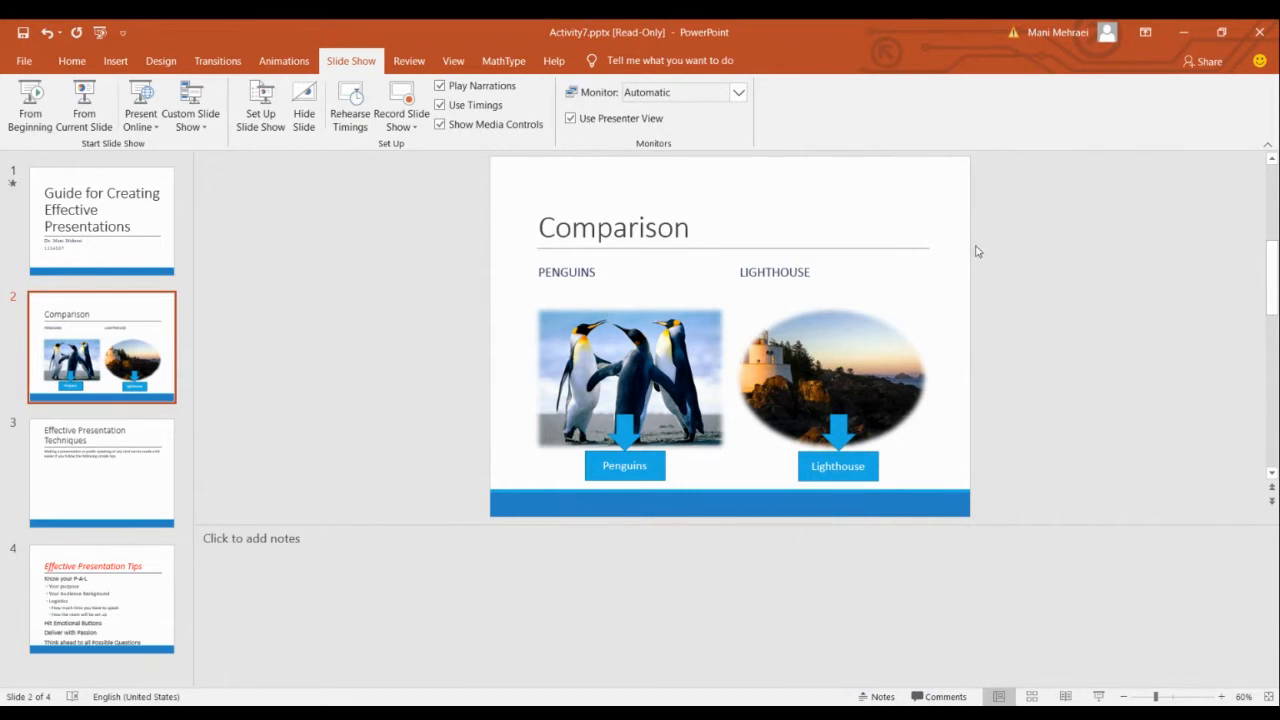